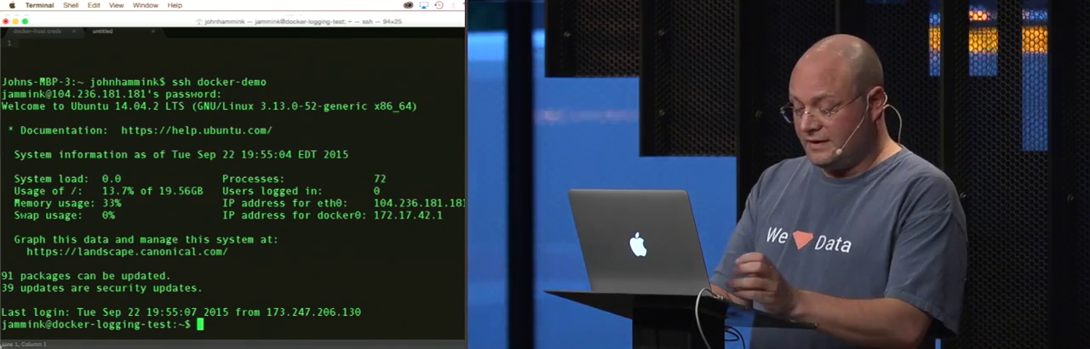
Step: Open /etc/td-agent/td-agent.conf in nano with sudo
{"action": "type", "text": "sudo"}
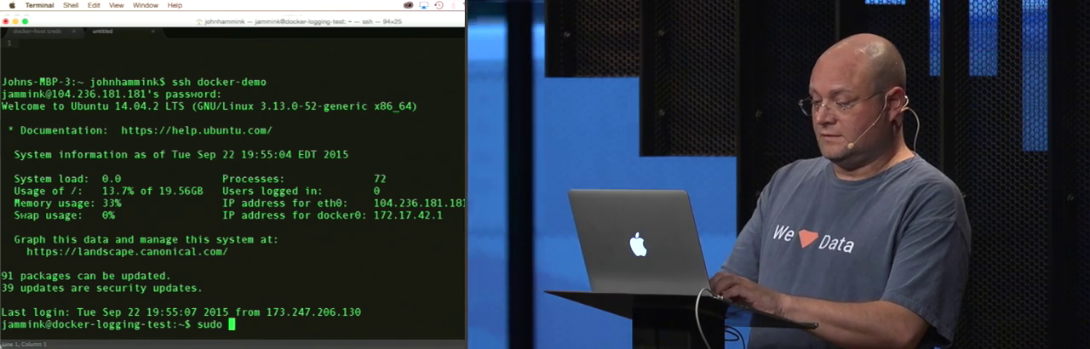
{"action": "type", "text": "nano"}
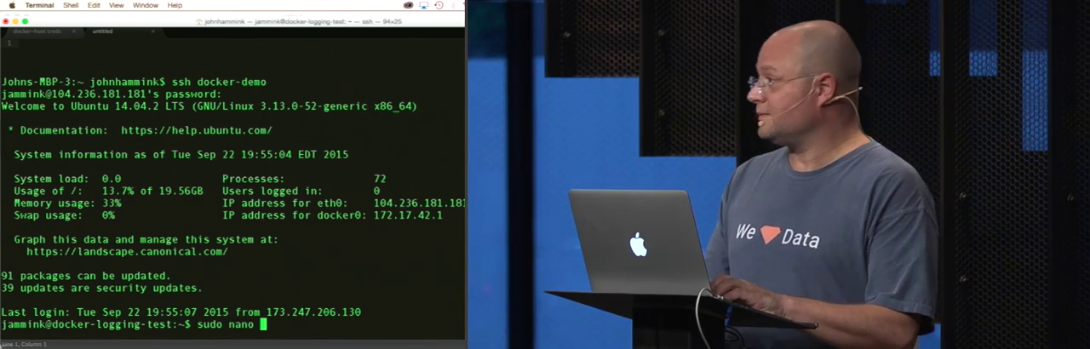
{"action": "type", "text": "/e"}
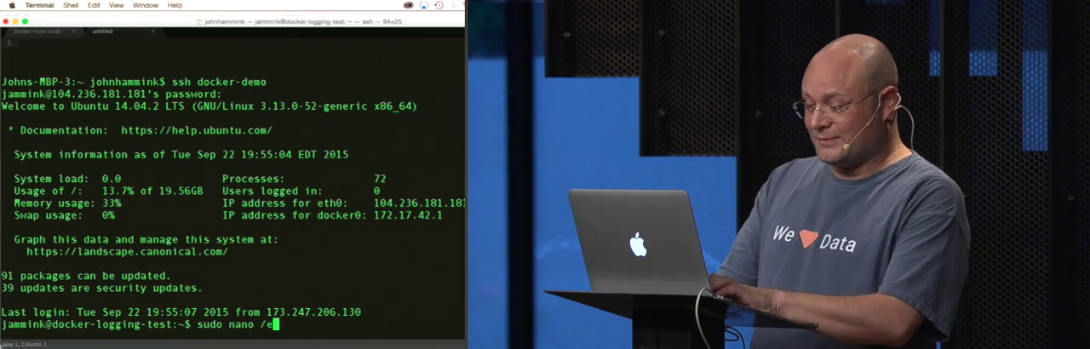
{"action": "type", "text": "tc/t"}
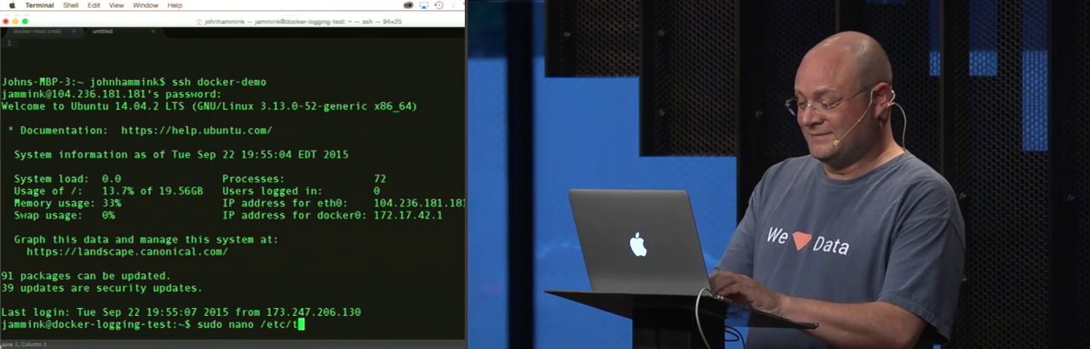
{"action": "type", "text": "d-agent/td"}
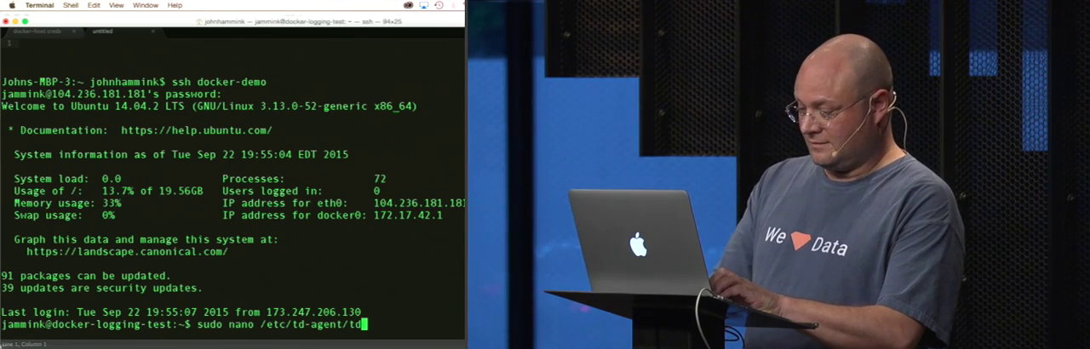
{"action": "type", "text": "-agent.conf"}
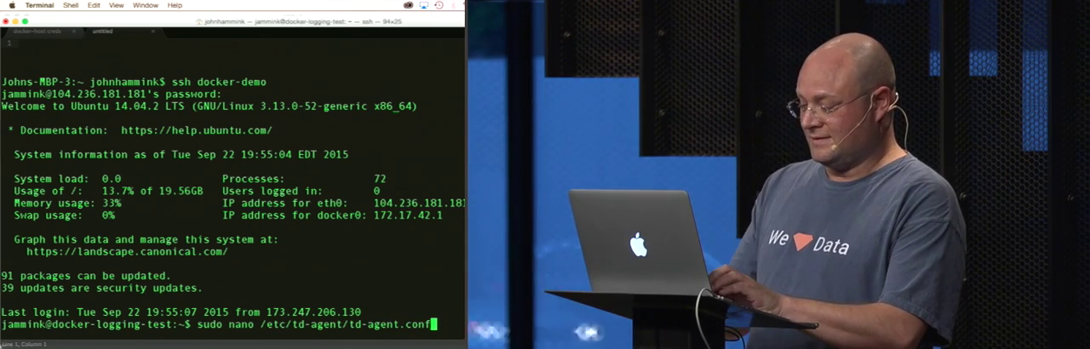
{"action": "key", "text": "Return"}
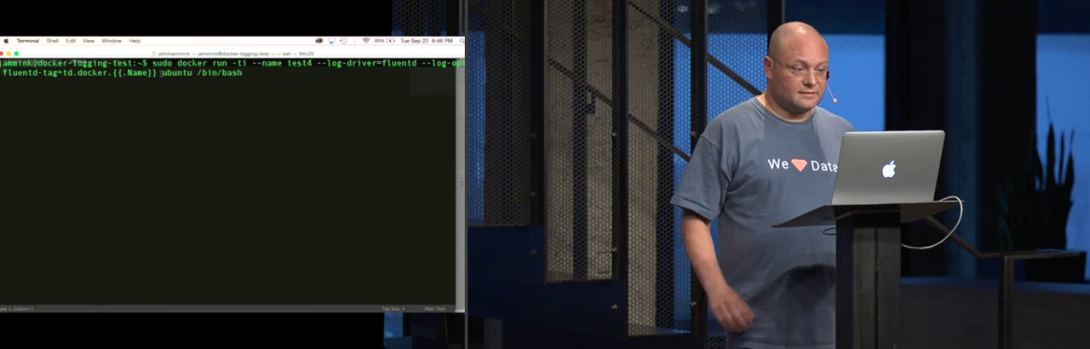
Step: Run Ubuntu container test4 using the fluentd log driver with tag td.docker.{{.Name}}
{"action": "key", "text": "Return"}
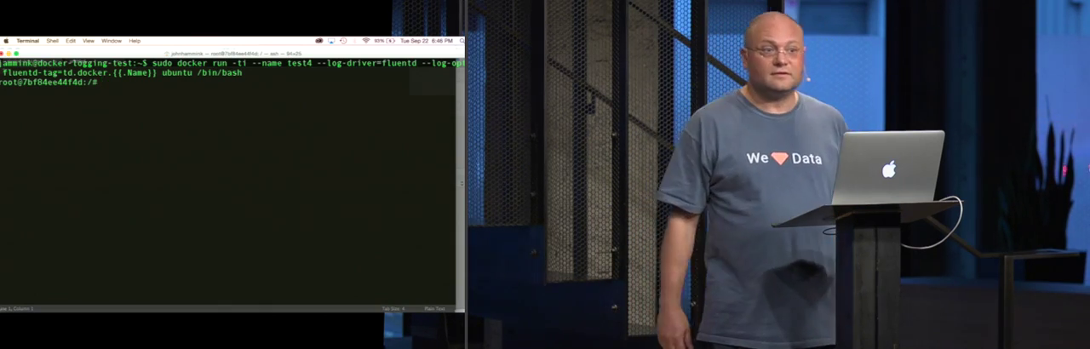
Step: Echo test messages like 'heavybit' and 'if a wood chuck' inside the container
{"action": "type", "text": "echo hi there"}
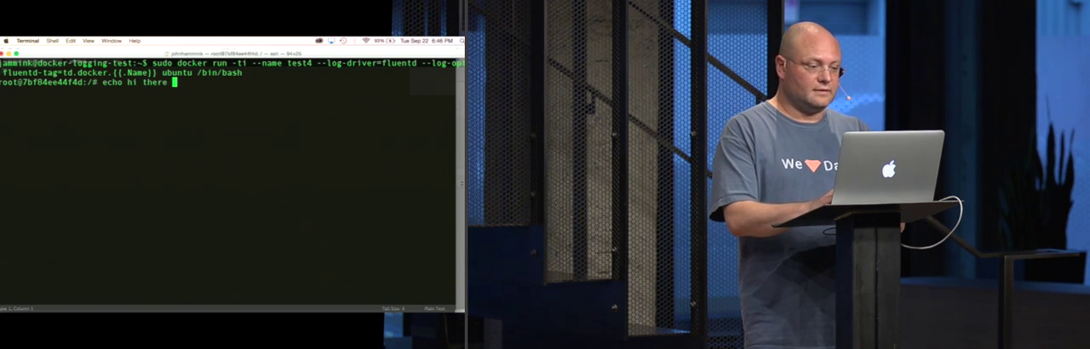
{"action": "type", "text": "heavybit!"}
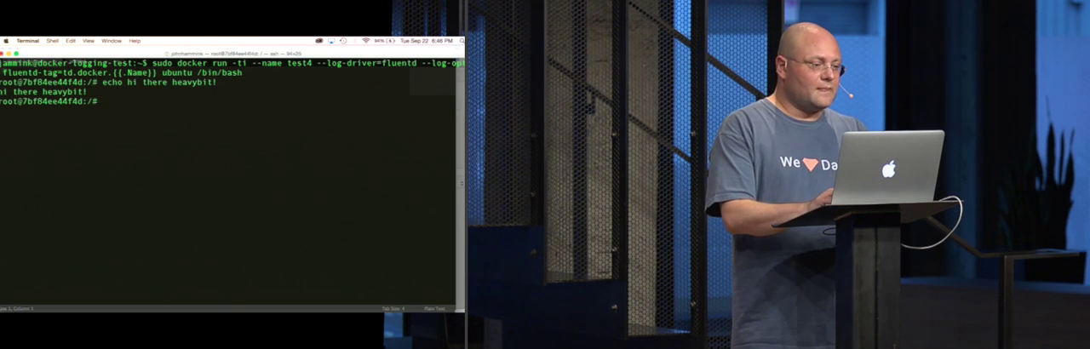
{"action": "type", "text": "echo how much wood would a wood chuck chuck"}
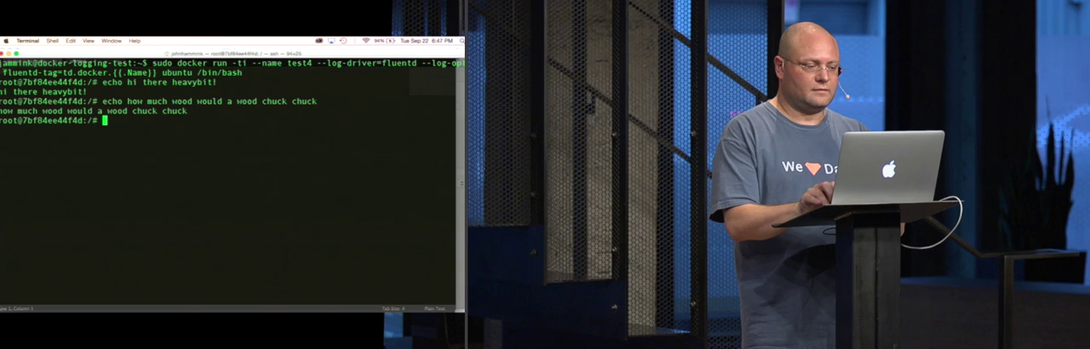
{"action": "type", "text": "if a wood chuck could chuck"}
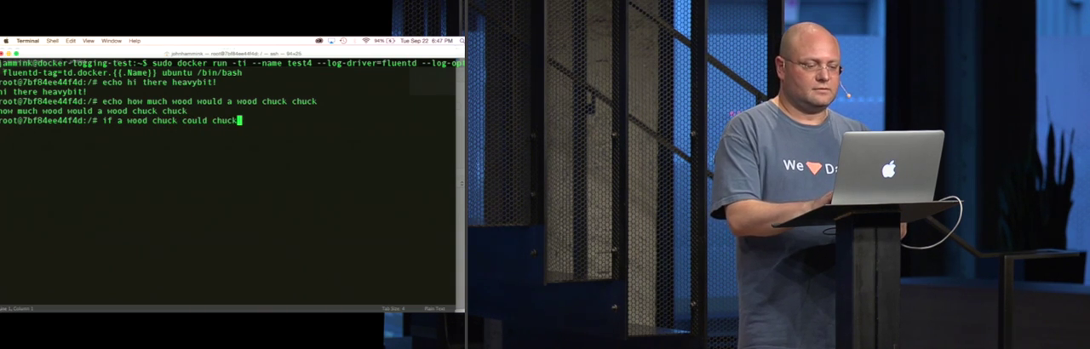
{"action": "type", "text": "particle"}
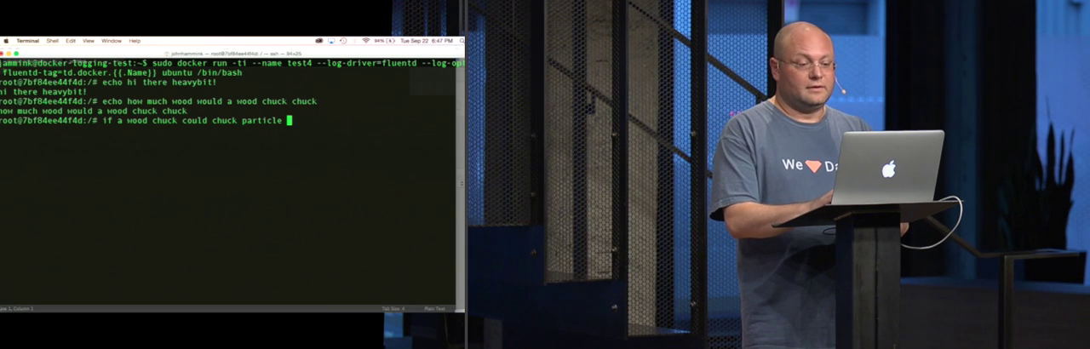
{"action": "type", "text": "board"}
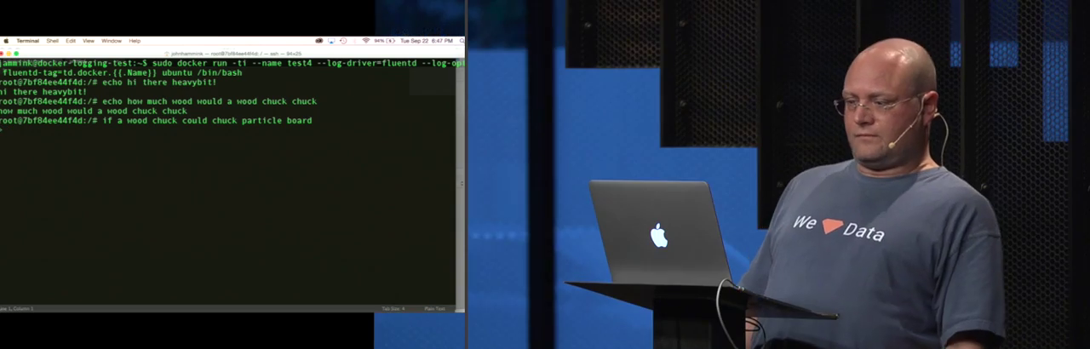
Step: Exit the test4 container and log out of the remote SSH session
{"action": "type", "text": "exit"}
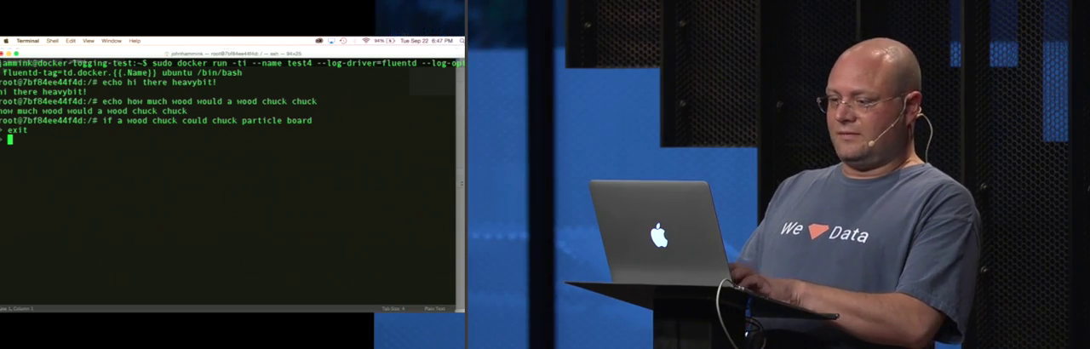
{"action": "key", "text": "ctrl+c"}
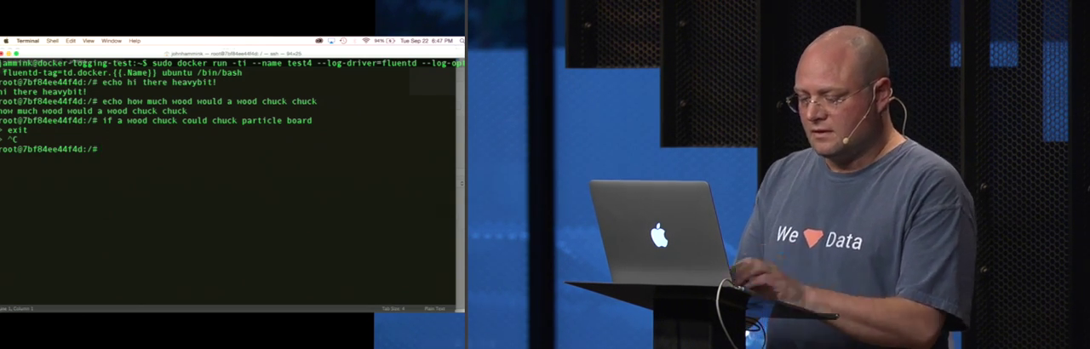
{"action": "key", "text": "ctrl+c"}
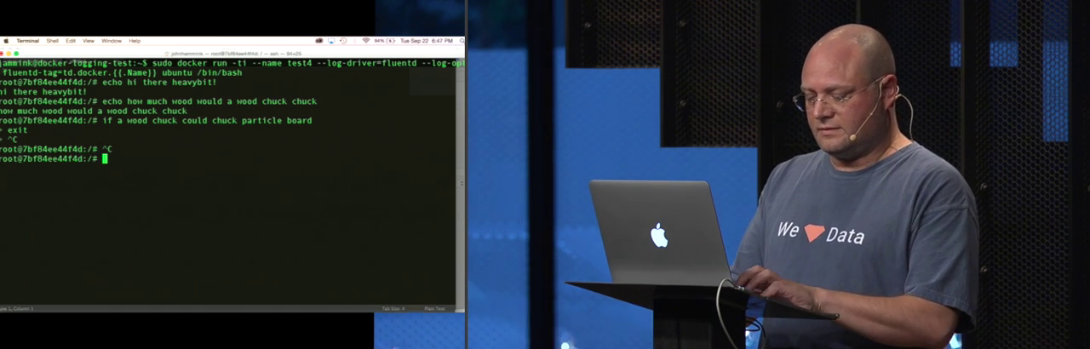
{"action": "type", "text": "exitjammink@docker-logging-test:~$"}
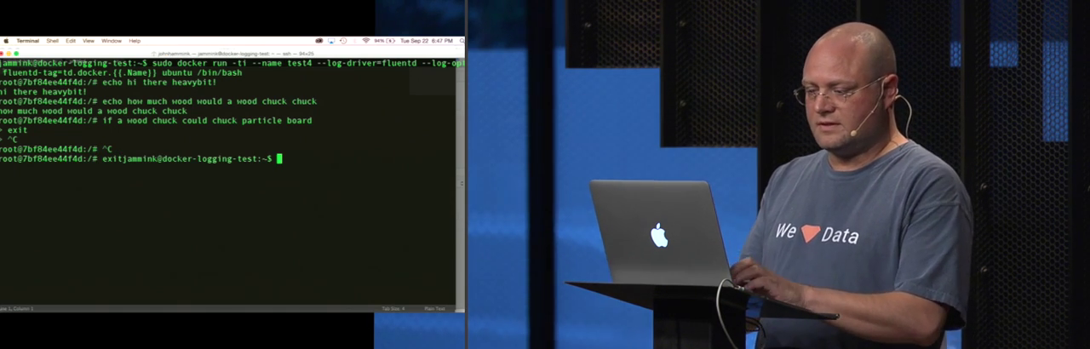
{"action": "type", "text": "exit"}
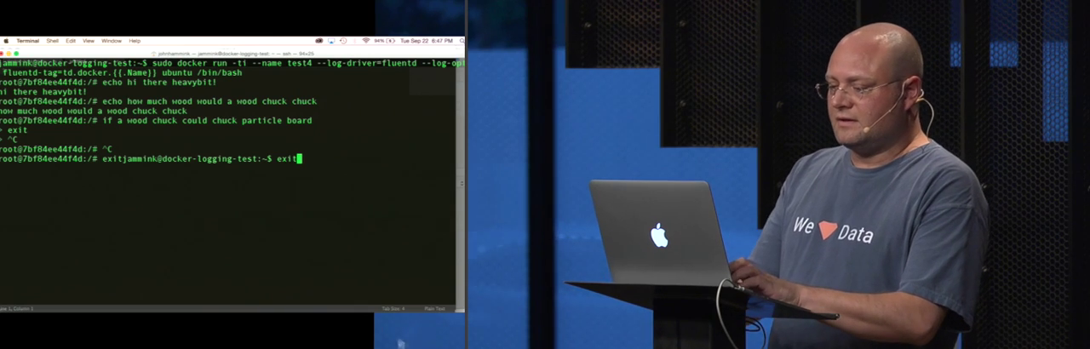
{"action": "key", "text": "enter"}
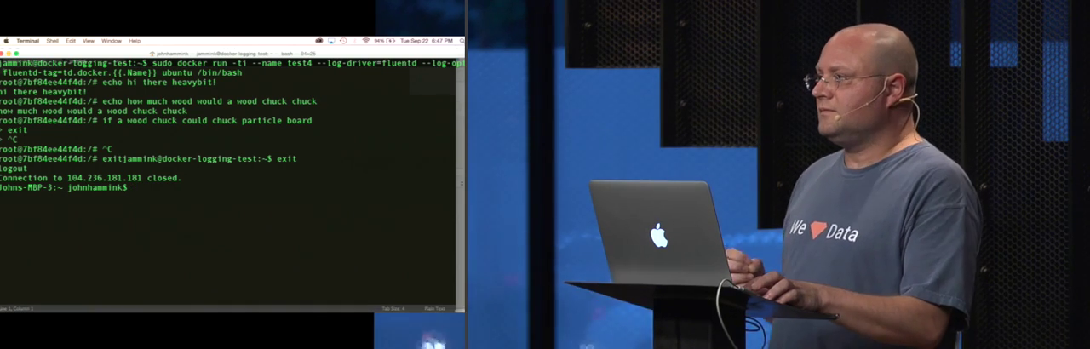
{"action": "key", "text": "cmd+tab"}
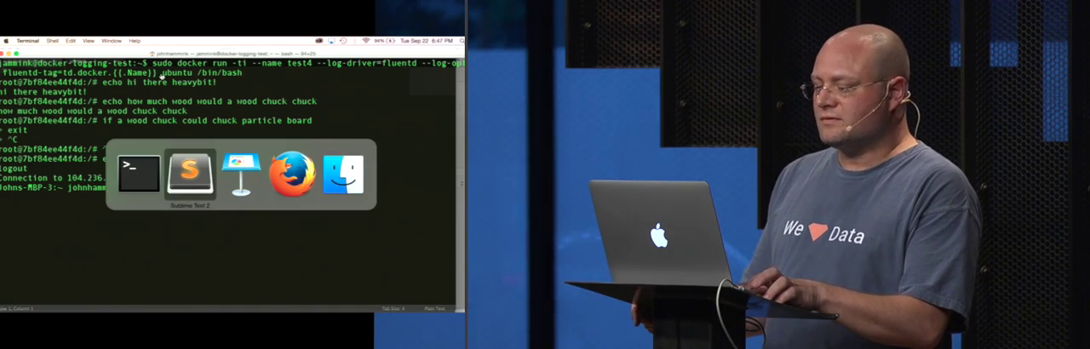
Step: Expand the _test4 table's columns in Data Explorer and run the select-all query
{"action": "left_click", "coordinate": [293, 176]}
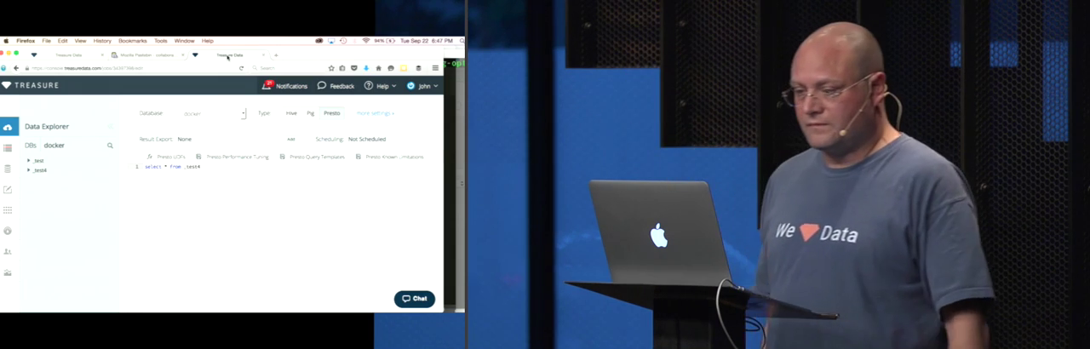
{"action": "left_click", "coordinate": [40, 169]}
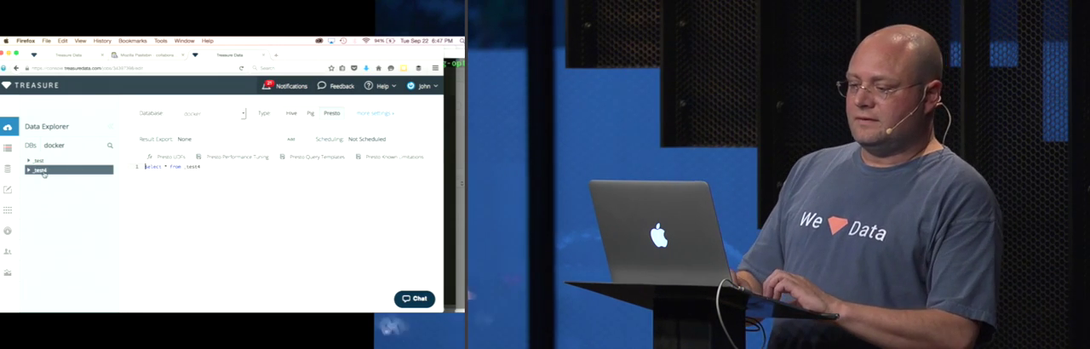
{"action": "left_click", "coordinate": [40, 169]}
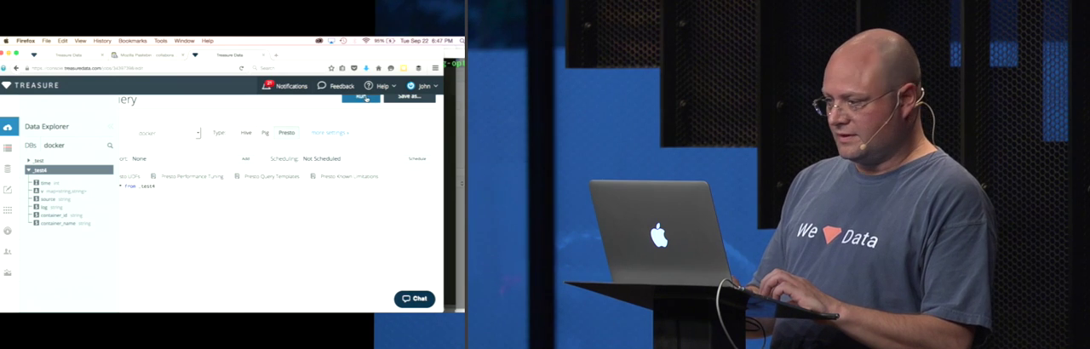
{"action": "left_click", "coordinate": [361, 99]}
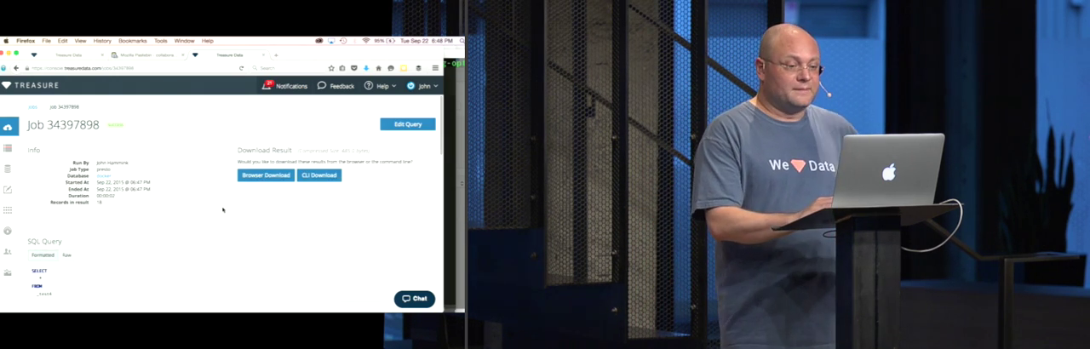
Step: Scroll past the SQL query to the result table of container log messages
{"action": "scroll", "scroll_direction": "down", "scroll_amount": 3}
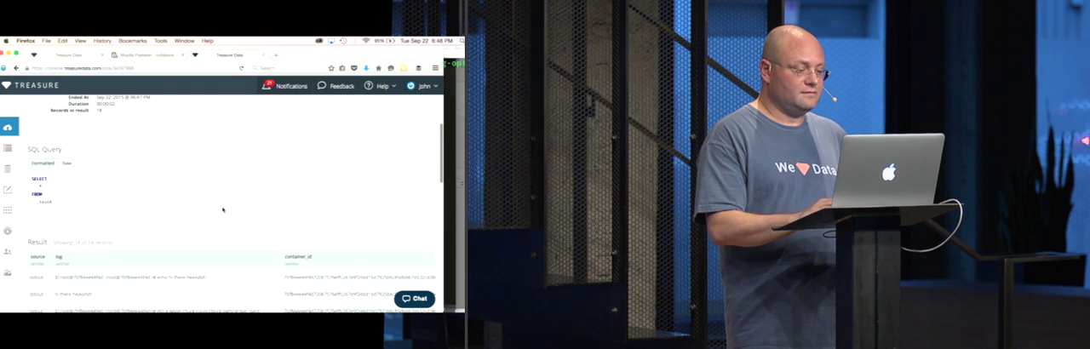
{"action": "scroll", "scroll_direction": "down", "scroll_amount": 3}
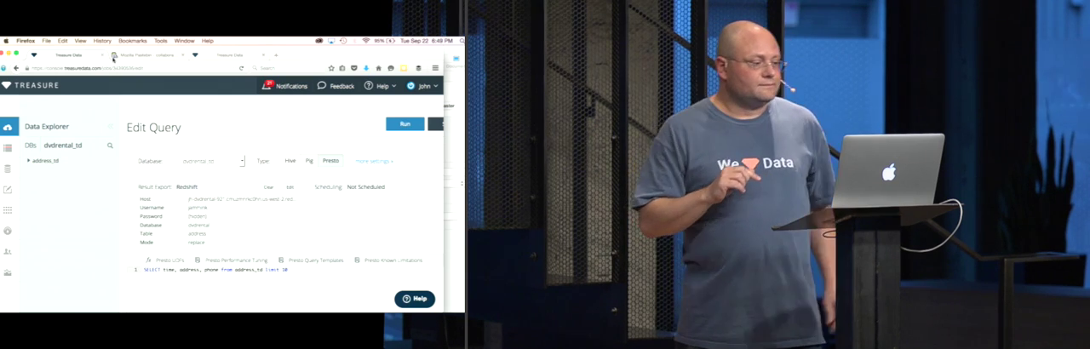
Step: Expand address_td's columns and run its query with Redshift result export
{"action": "left_click", "coordinate": [44, 160]}
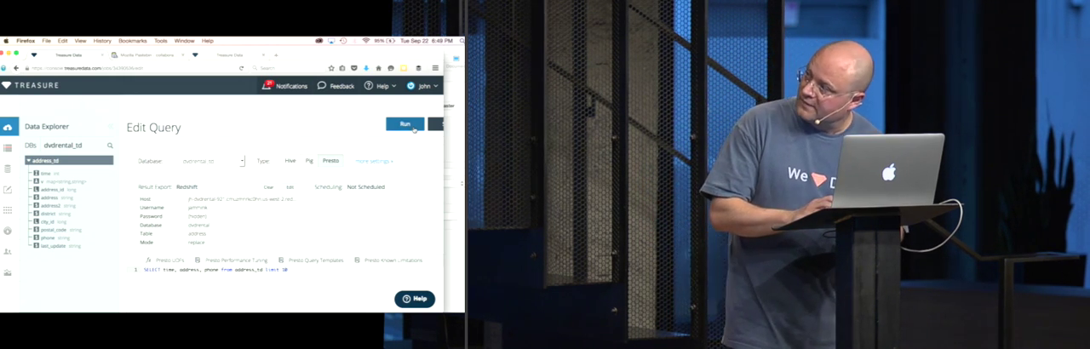
{"action": "left_click", "coordinate": [405, 126]}
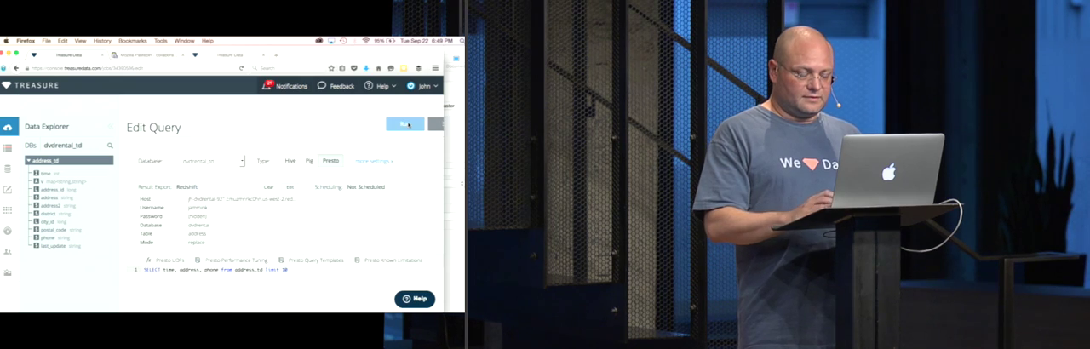
{"action": "left_click", "coordinate": [405, 124]}
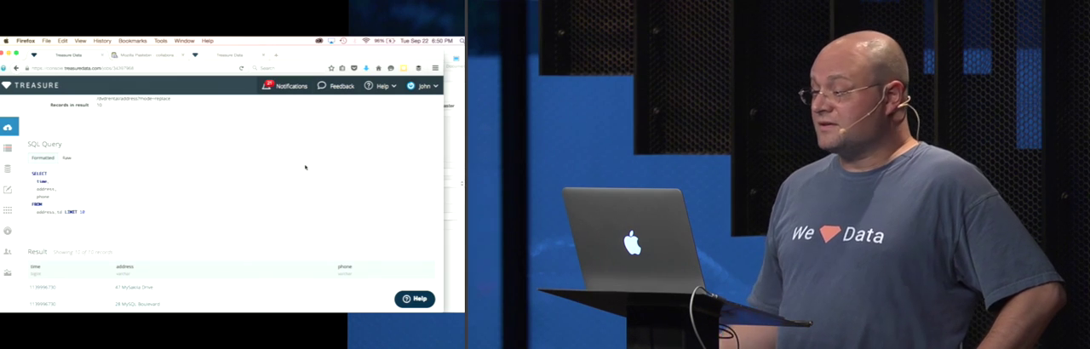
Step: Open SQL Workbench/J using the 'DVD Rental - TD instance on Redshift' profile
{"action": "scroll", "scroll_direction": "down", "scroll_amount": 3}
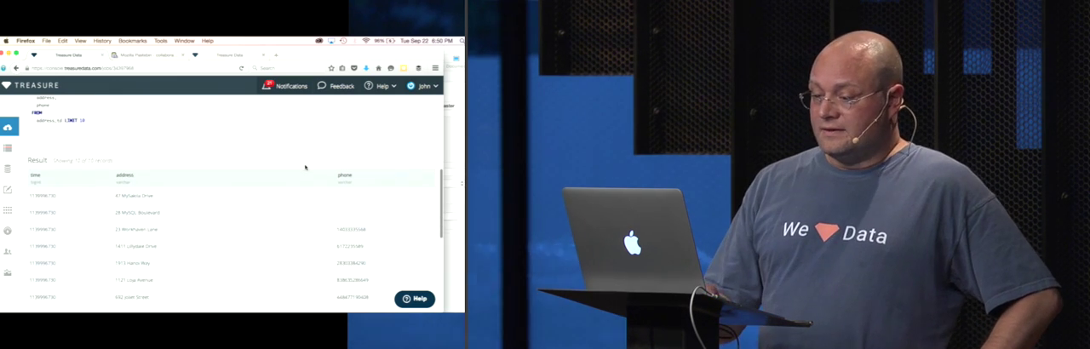
{"action": "scroll", "scroll_direction": "down", "scroll_amount": 3}
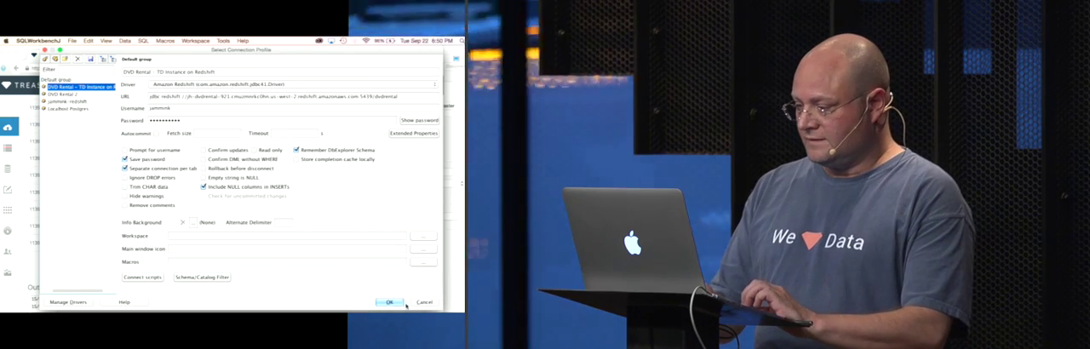
{"action": "left_click", "coordinate": [387, 302]}
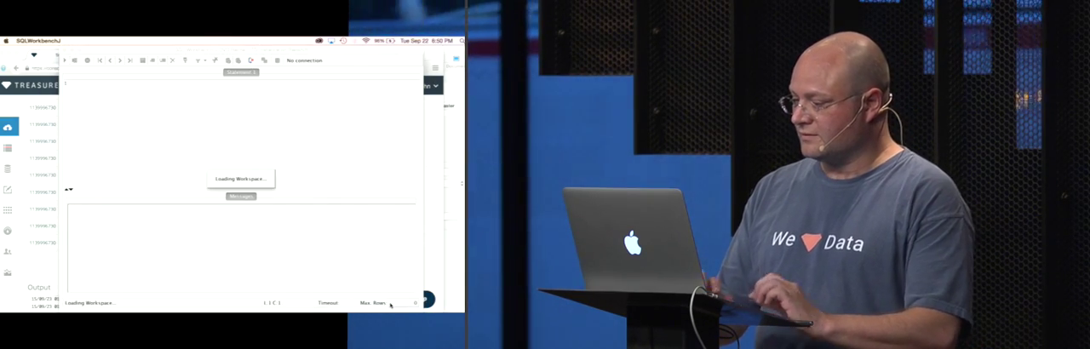